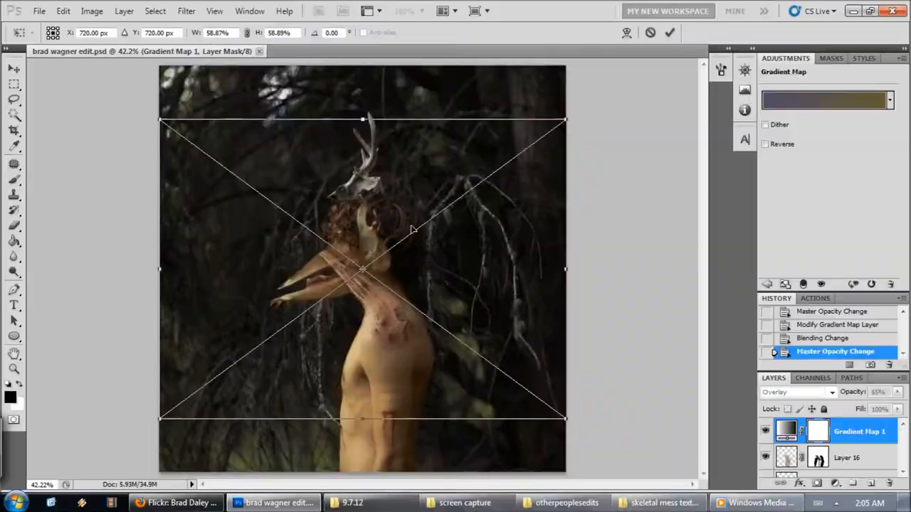
Bring up the Gradient Editor for the sepia gradient map adjustment layer.
left_click(824, 99)
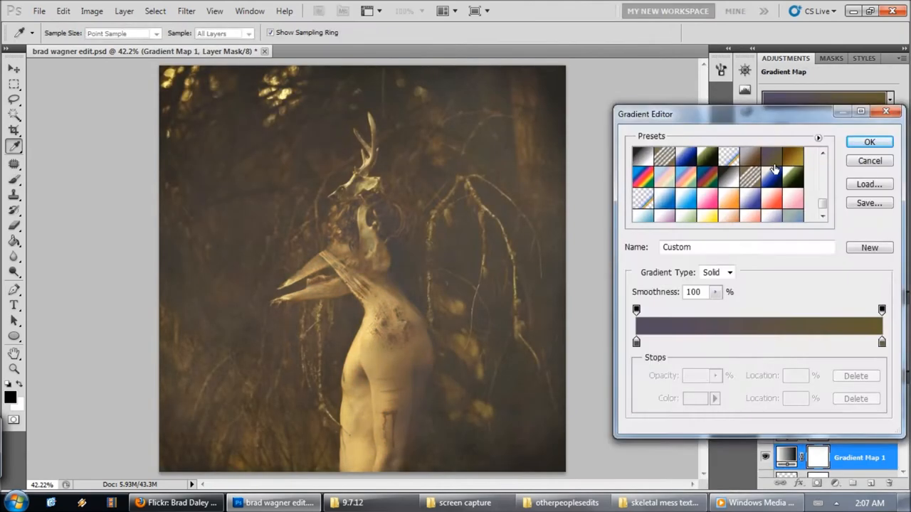